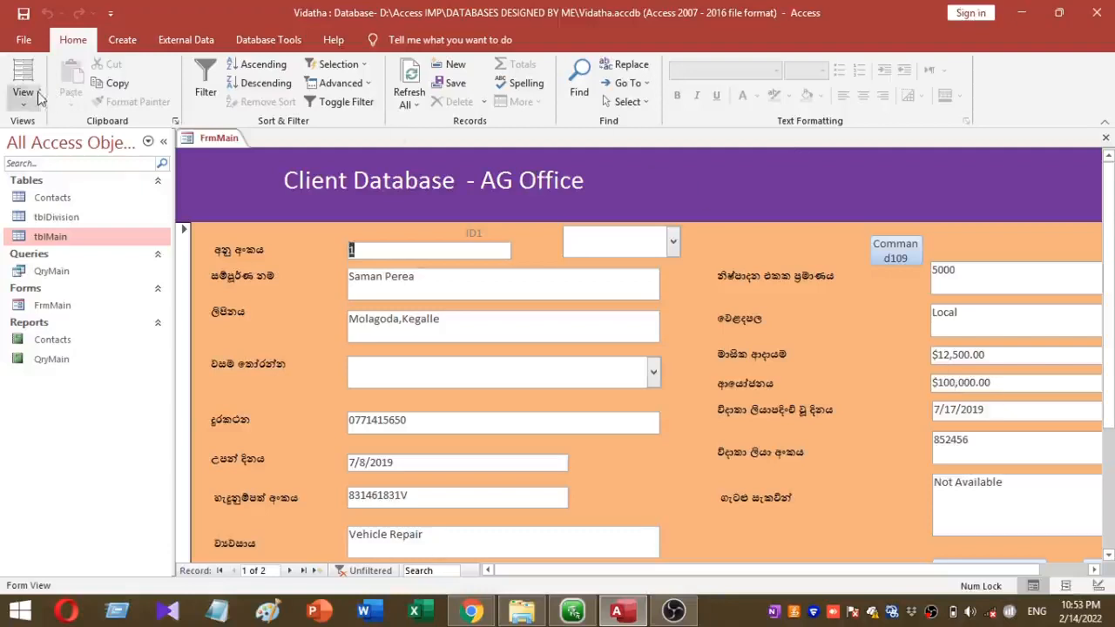
- Switch FrmMain from form view to design view via the Home View menu
{"action": "left_click", "coordinate": [22, 91]}
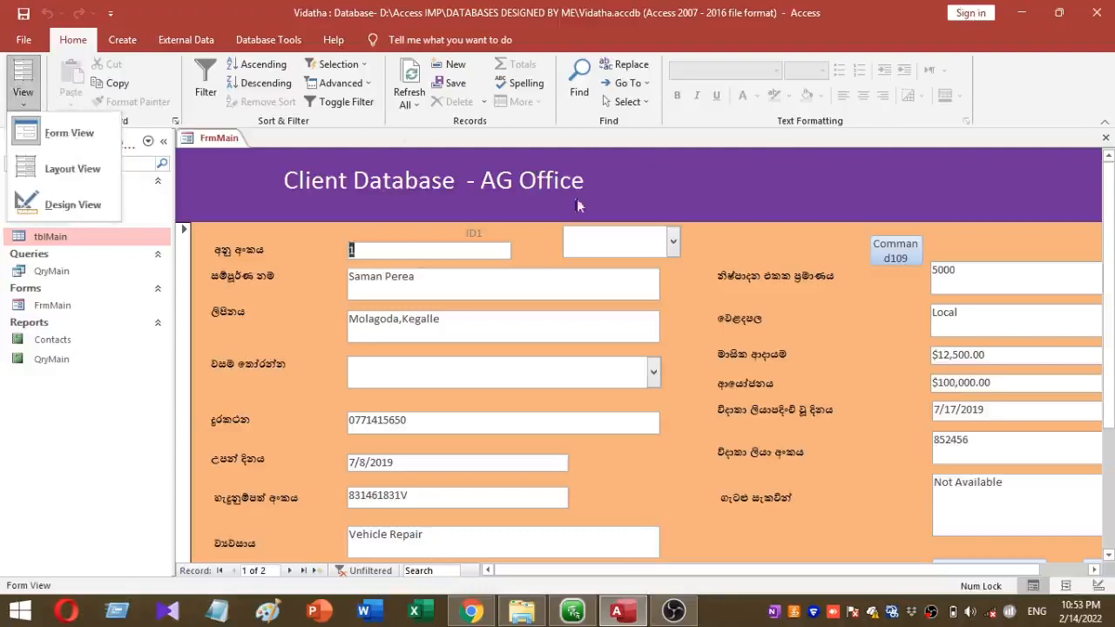
{"action": "mouse_move", "coordinate": [61, 202]}
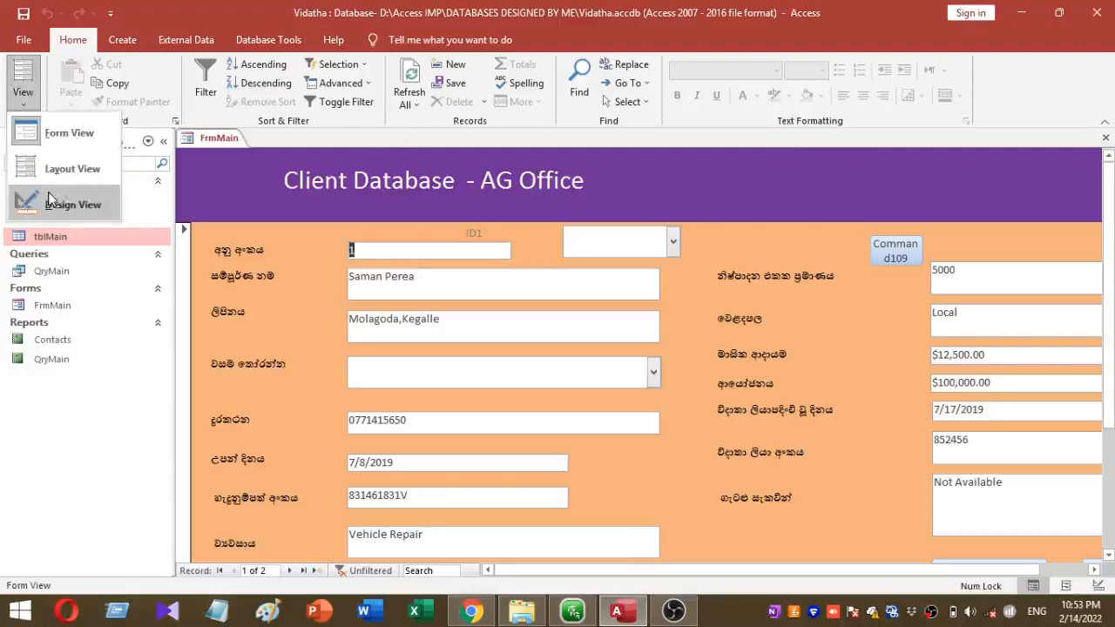
{"action": "mouse_move", "coordinate": [61, 204]}
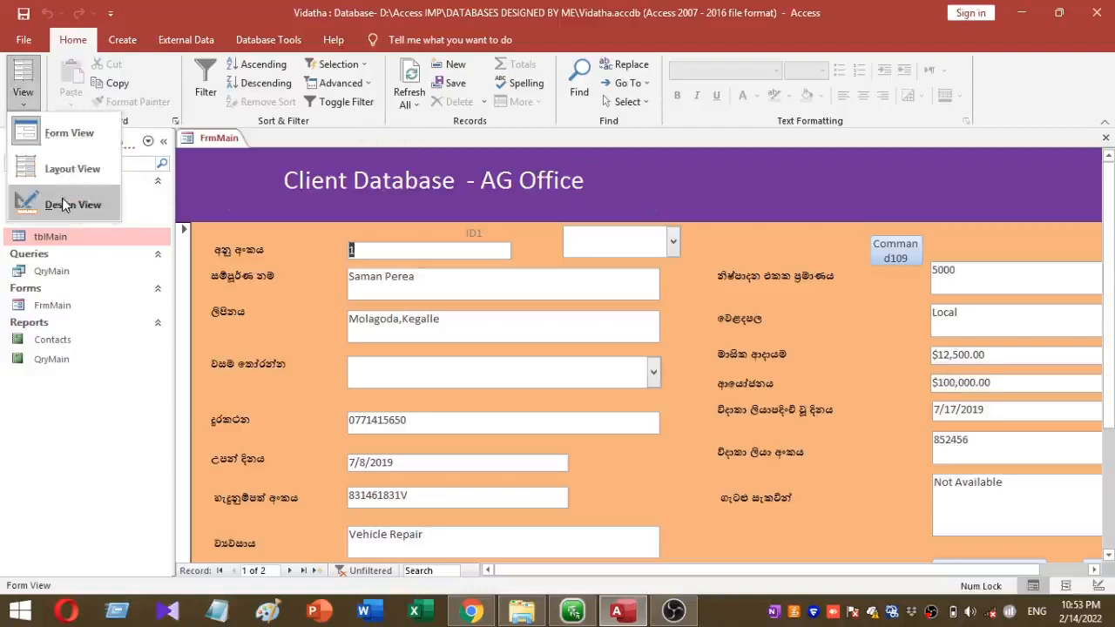
{"action": "left_click", "coordinate": [73, 204]}
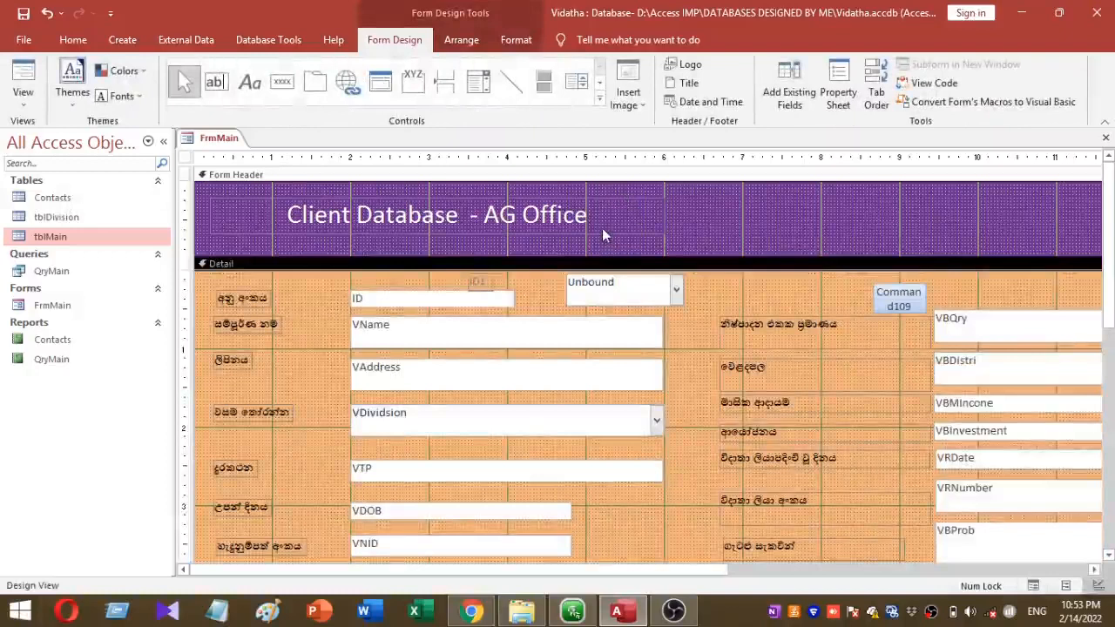
- Draw a new combo box control in FrmMain's header, launching the Combo Box Wizard
{"action": "left_click", "coordinate": [618, 290]}
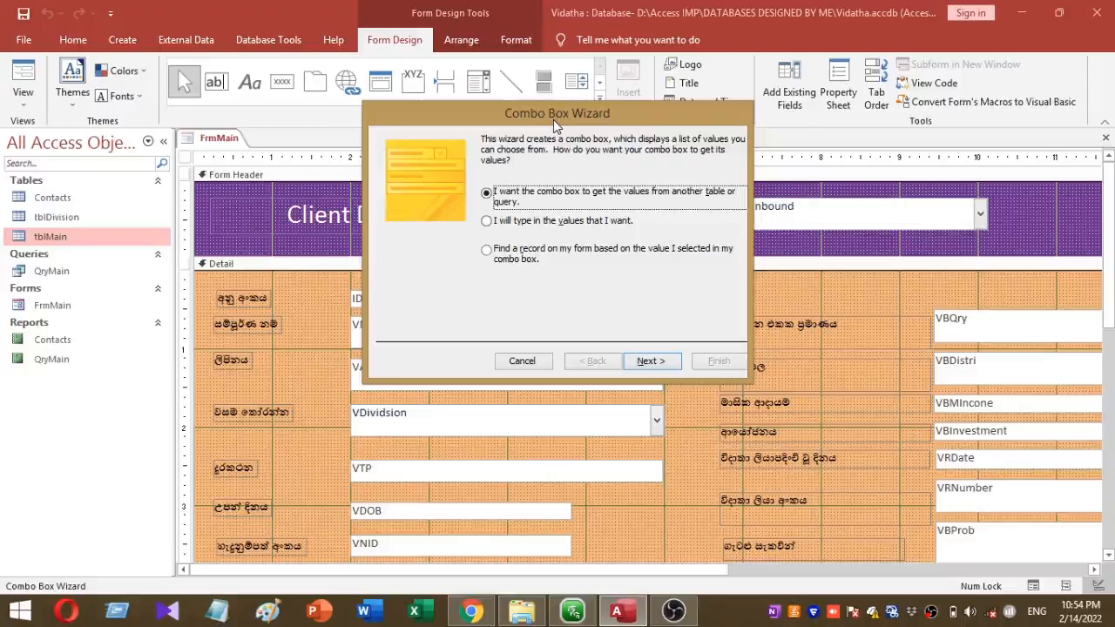
- Choose 'Find a record on my form based on the value I selected' and continue to field selection
{"action": "left_click", "coordinate": [486, 251]}
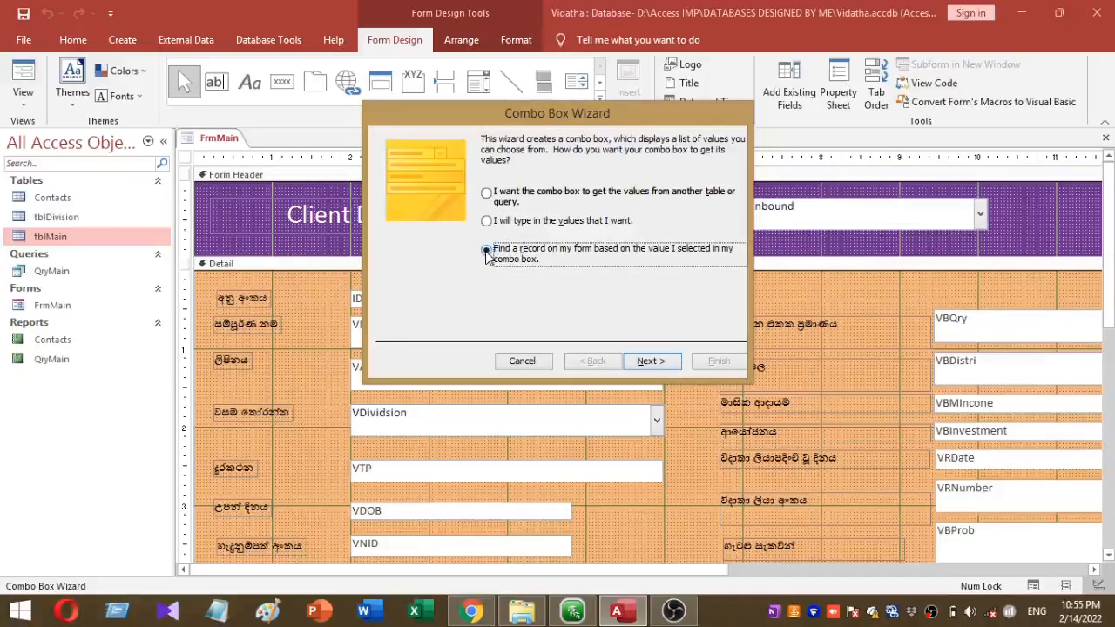
{"action": "mouse_move", "coordinate": [490, 241]}
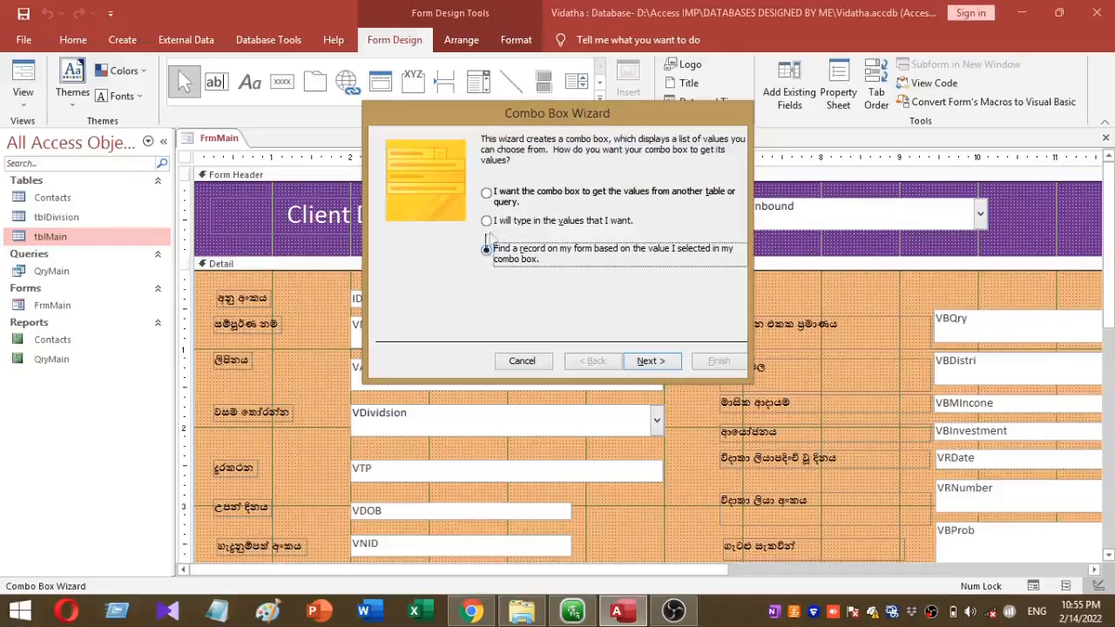
{"action": "left_click", "coordinate": [486, 251]}
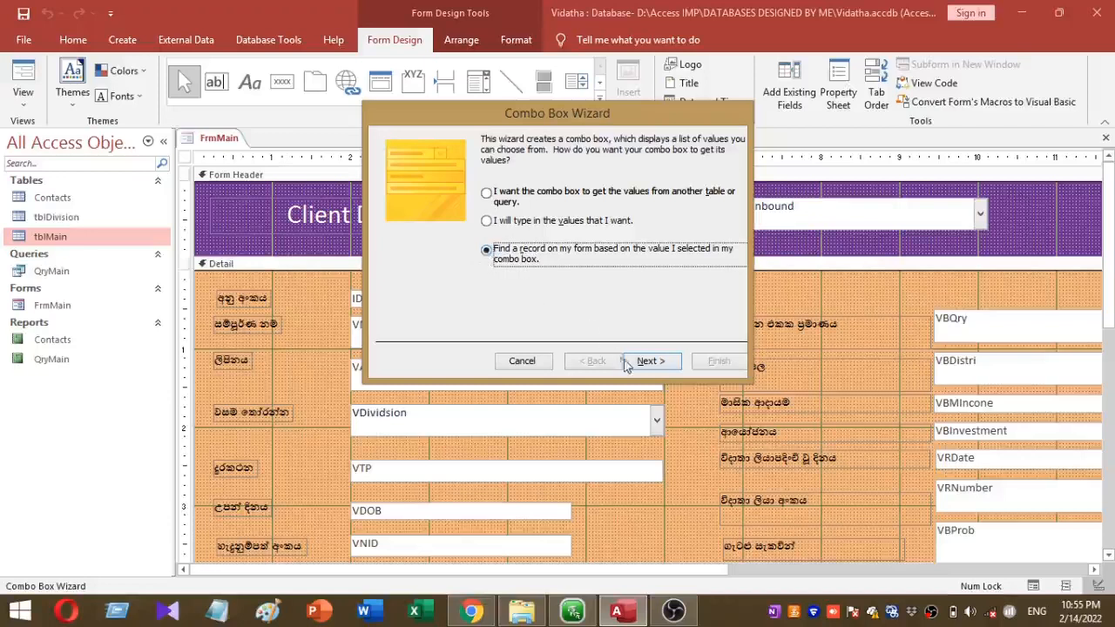
{"action": "left_click", "coordinate": [650, 361]}
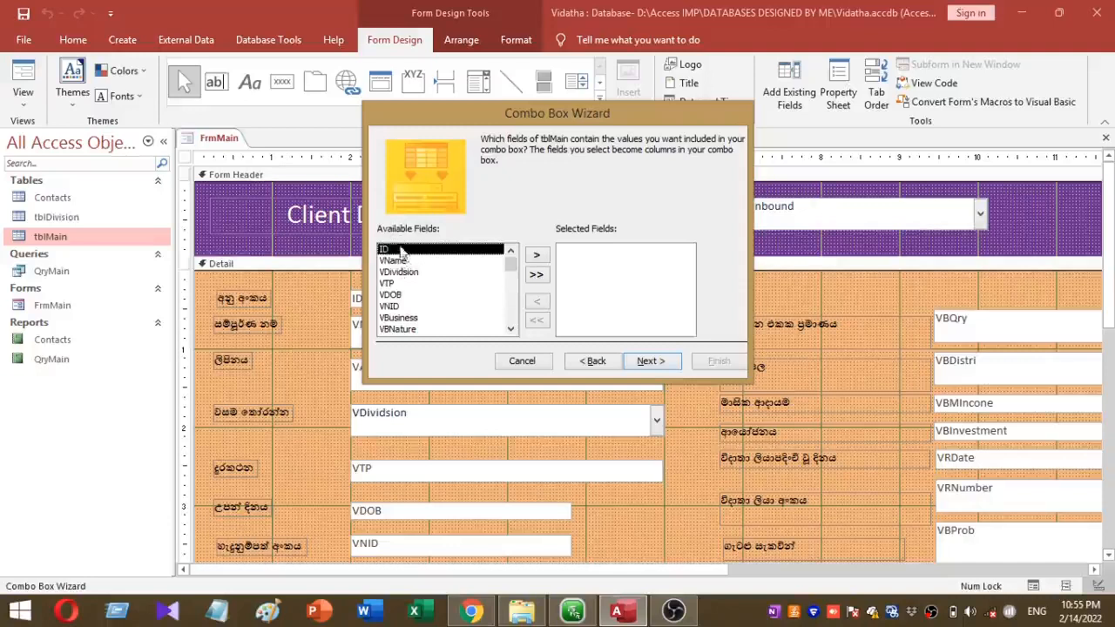
- Add VName from tblMain as the combo box's listed field and continue to column widths
{"action": "left_click", "coordinate": [393, 261]}
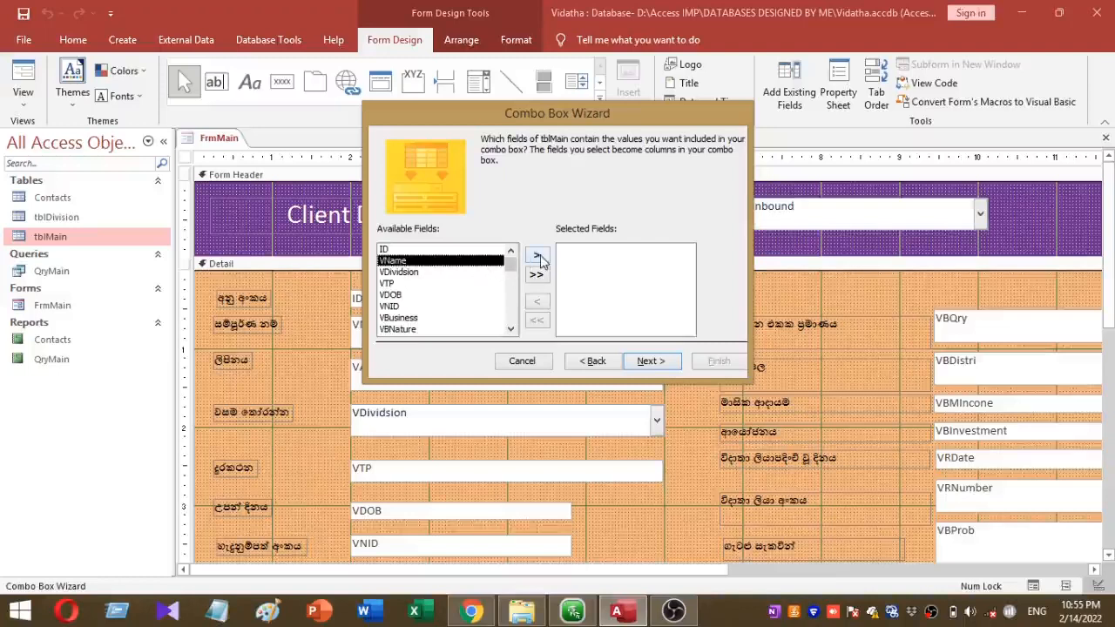
{"action": "left_click", "coordinate": [536, 252]}
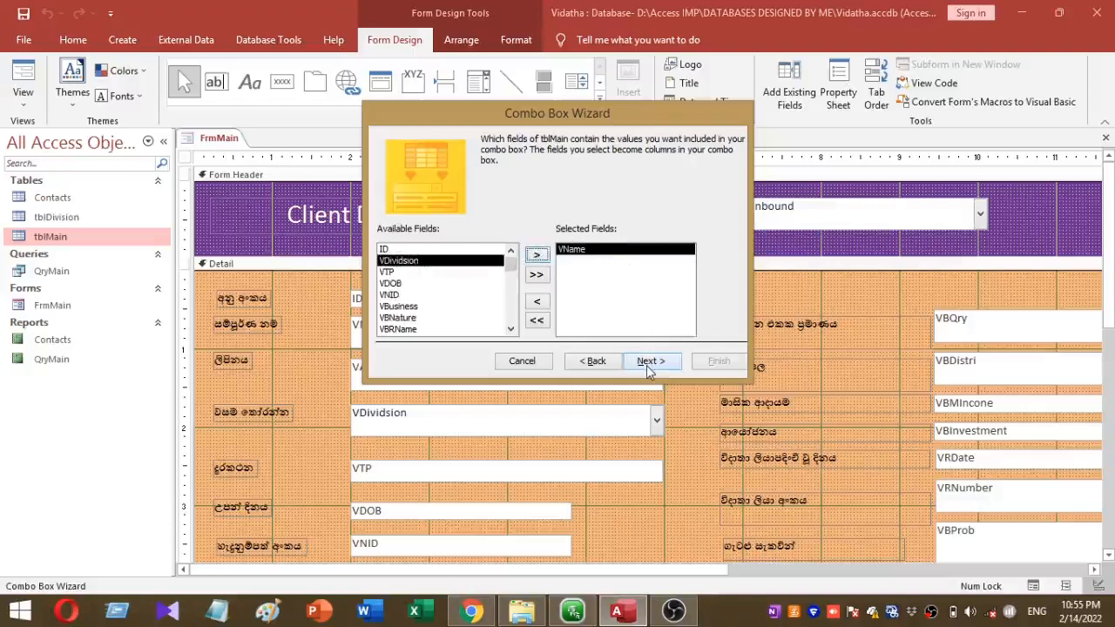
{"action": "left_click", "coordinate": [652, 361]}
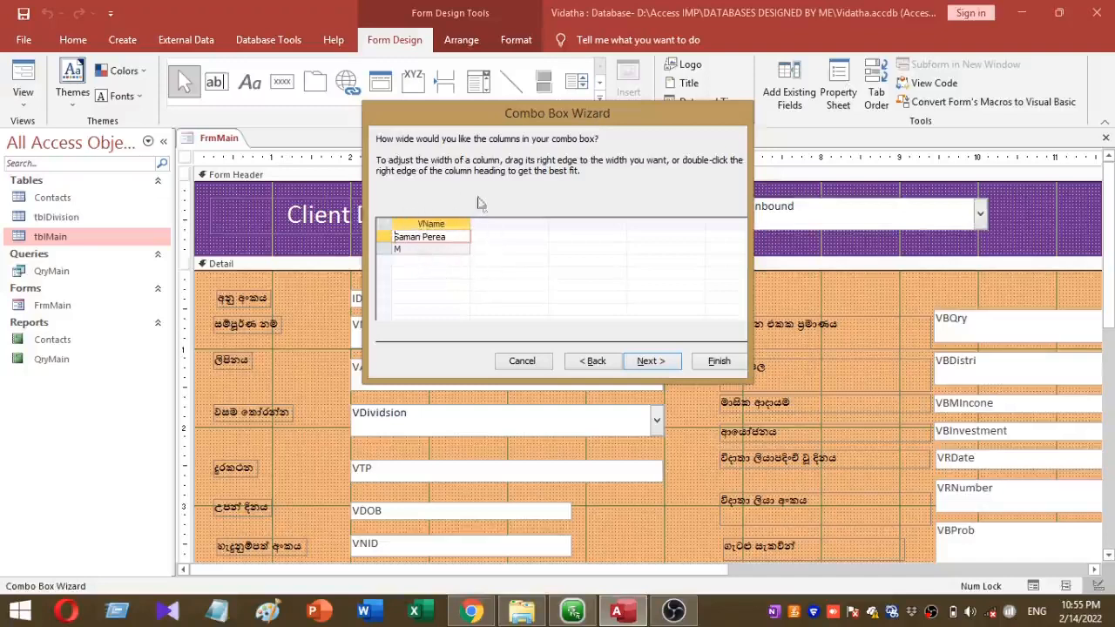
{"action": "mouse_move", "coordinate": [542, 314]}
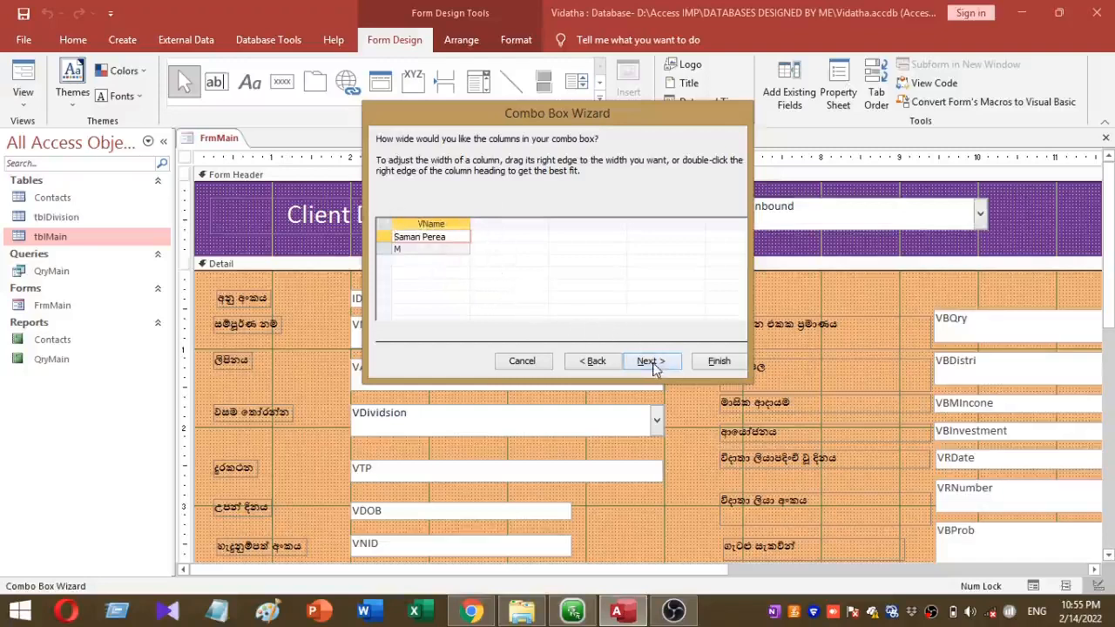
- Label the combo box 'Select Record' and finish the wizard
{"action": "left_click", "coordinate": [650, 361]}
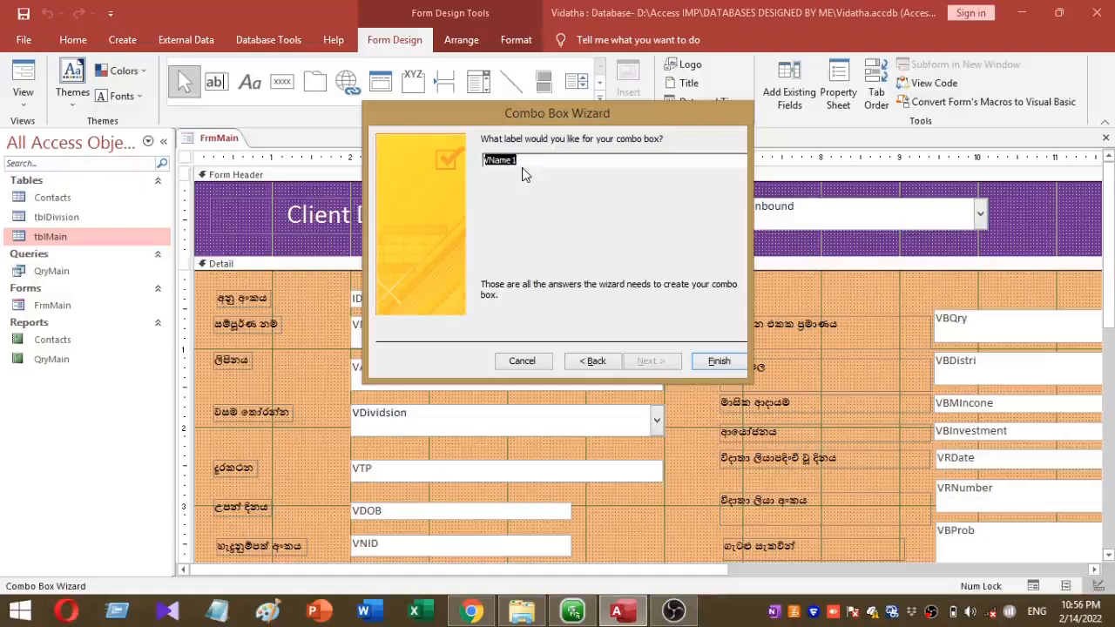
{"action": "type", "text": "Select Record"}
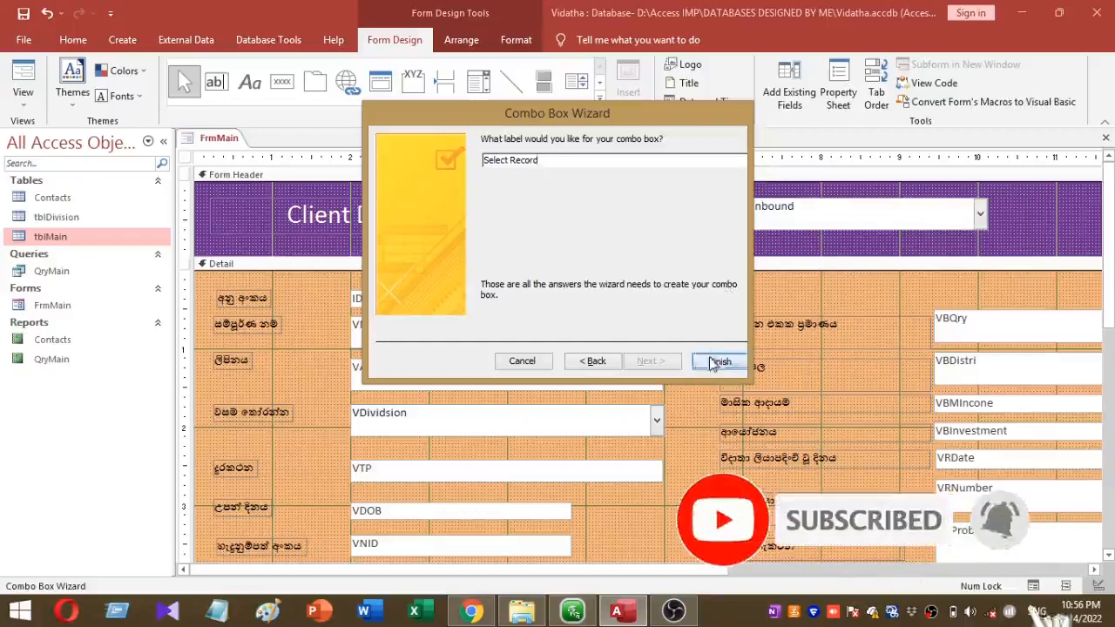
{"action": "left_click", "coordinate": [718, 360]}
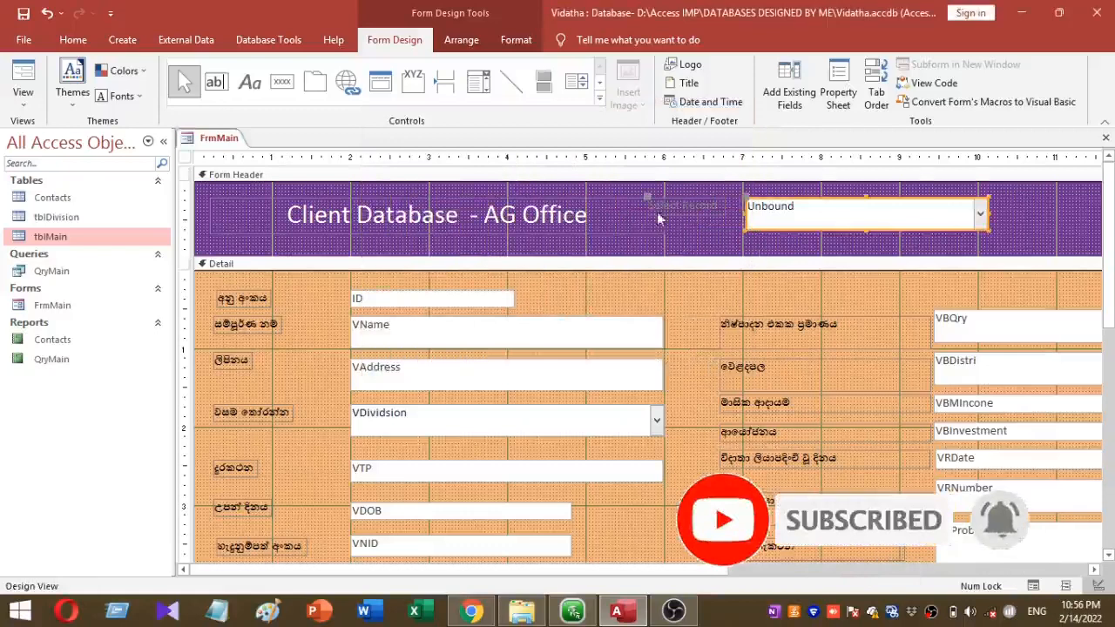
- Restyle the Select Record label with larger bold white lettering using Home font tools
{"action": "left_click", "coordinate": [74, 38]}
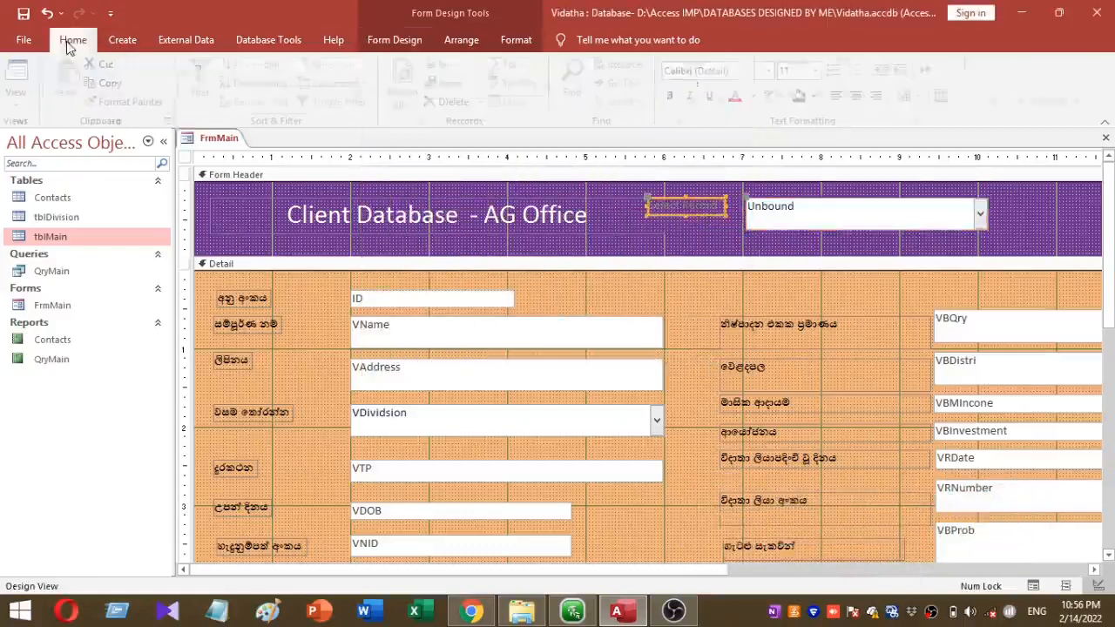
{"action": "left_click", "coordinate": [756, 96]}
{"action": "type", "text": "Select Record"}
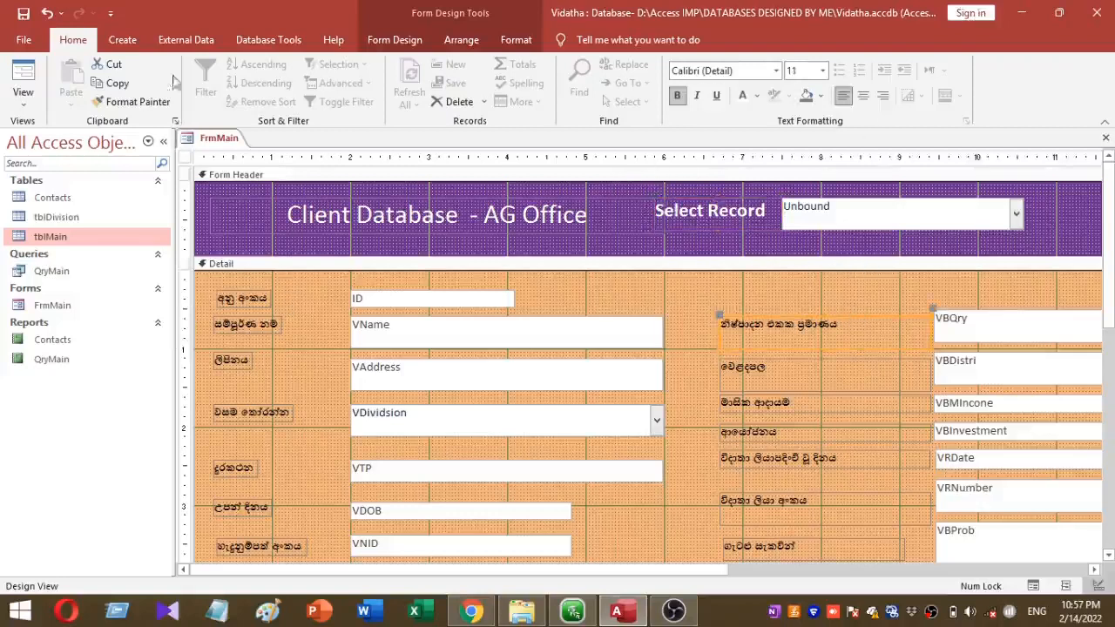
{"action": "mouse_move", "coordinate": [833, 217]}
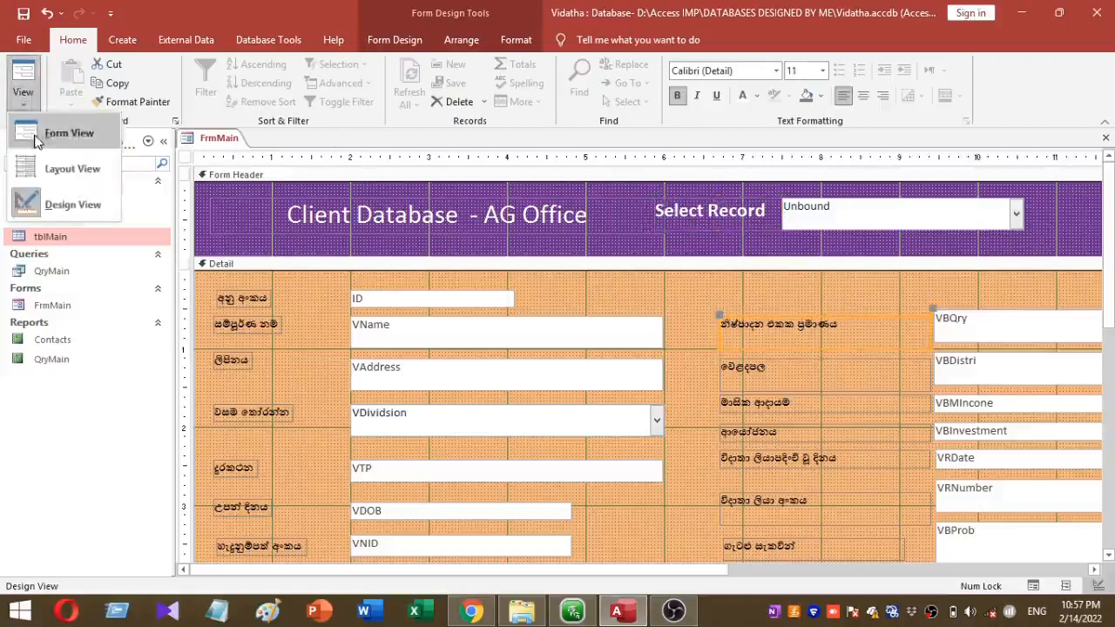
{"action": "left_click", "coordinate": [70, 132]}
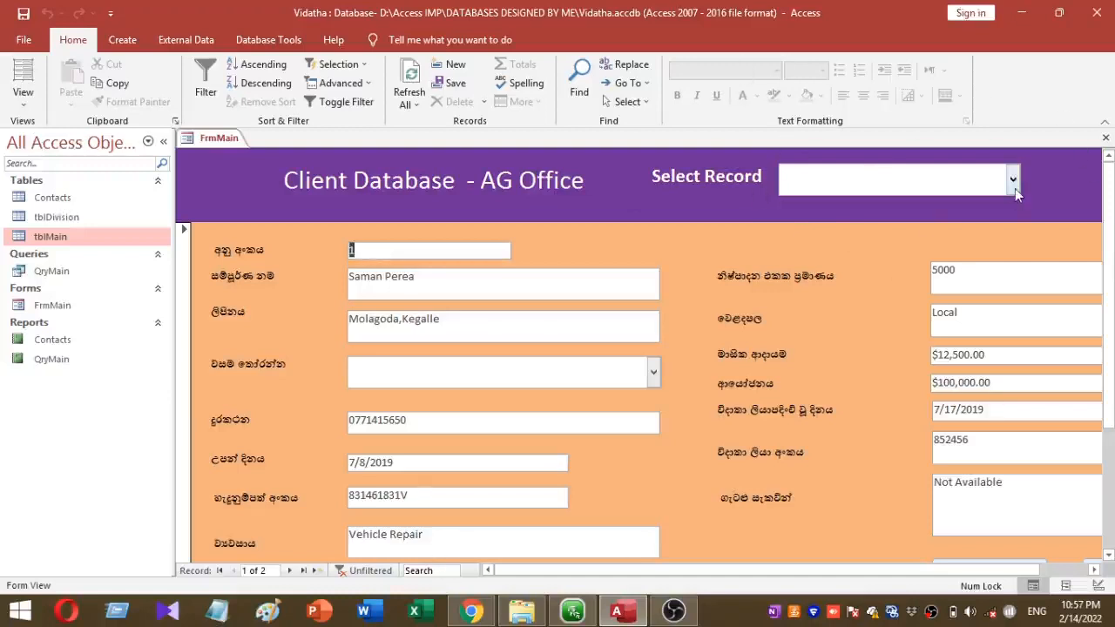
{"action": "left_click", "coordinate": [1011, 177]}
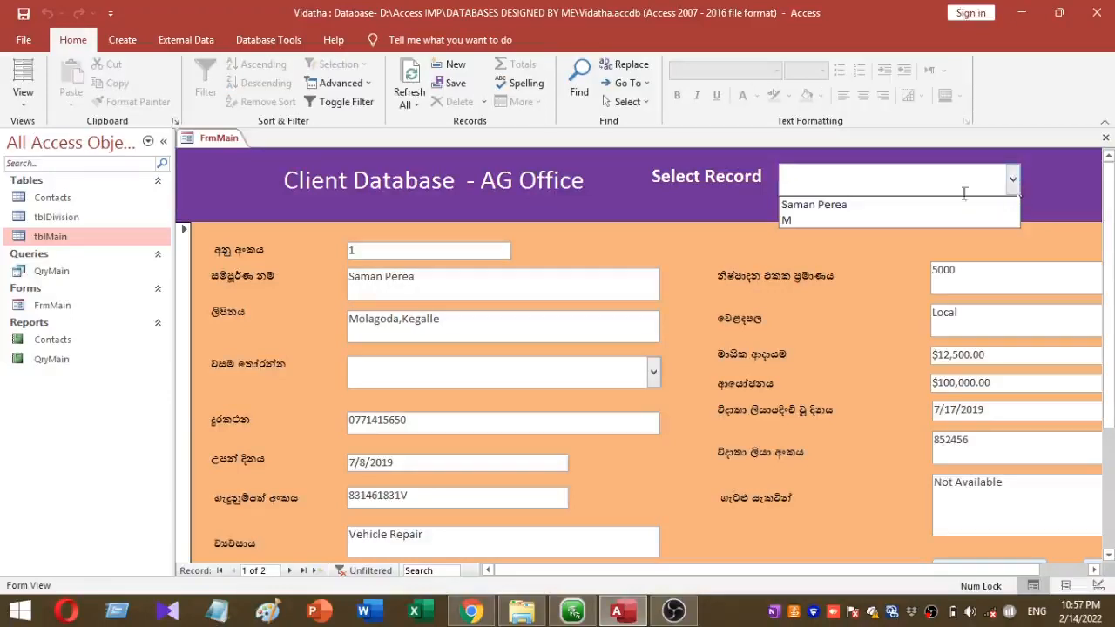
{"action": "left_click", "coordinate": [788, 220]}
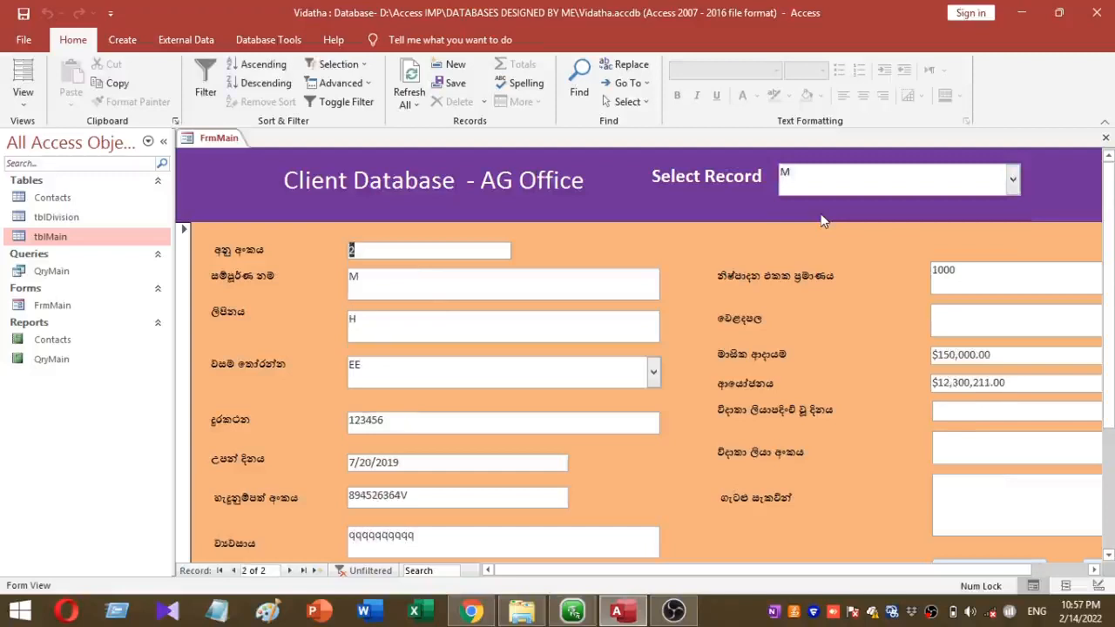
{"action": "mouse_move", "coordinate": [606, 359]}
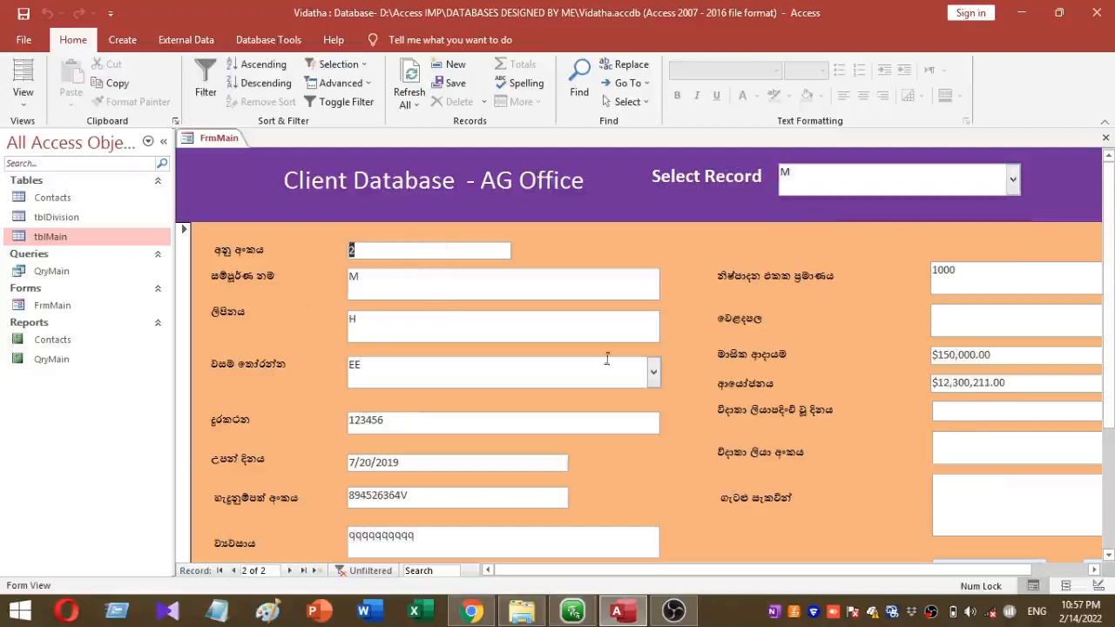
{"action": "left_click", "coordinate": [1012, 180]}
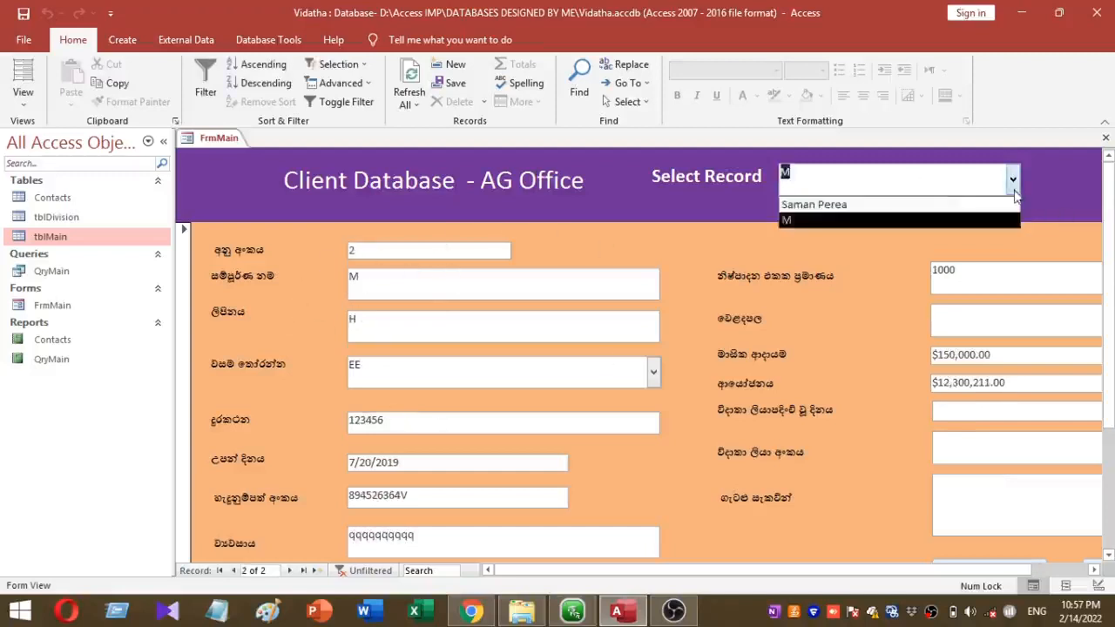
{"action": "left_click", "coordinate": [812, 204]}
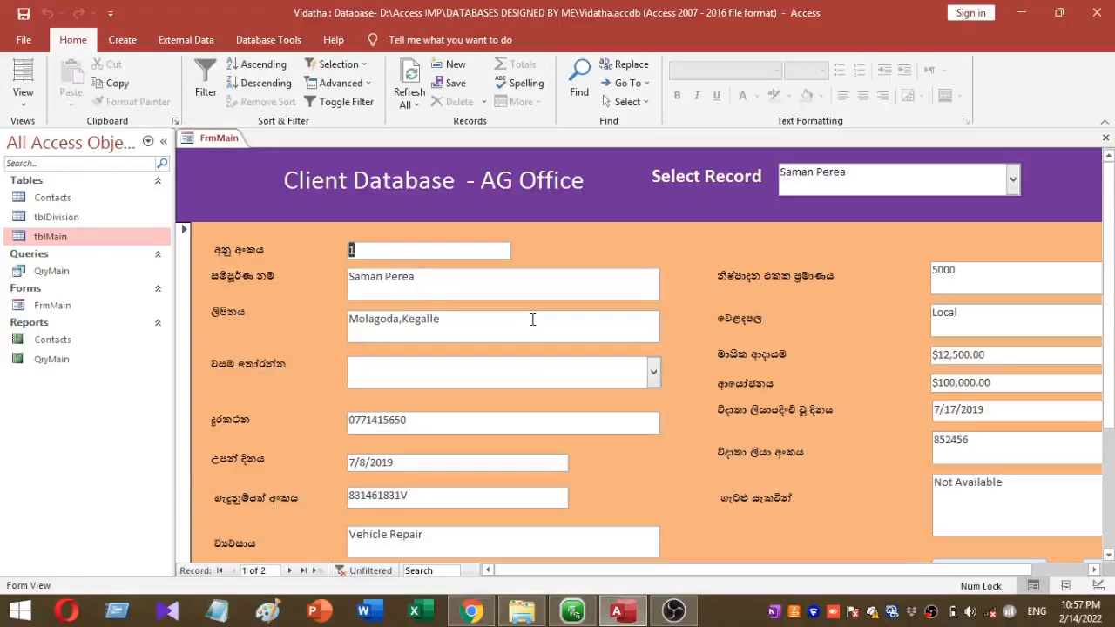
{"action": "mouse_move", "coordinate": [863, 254]}
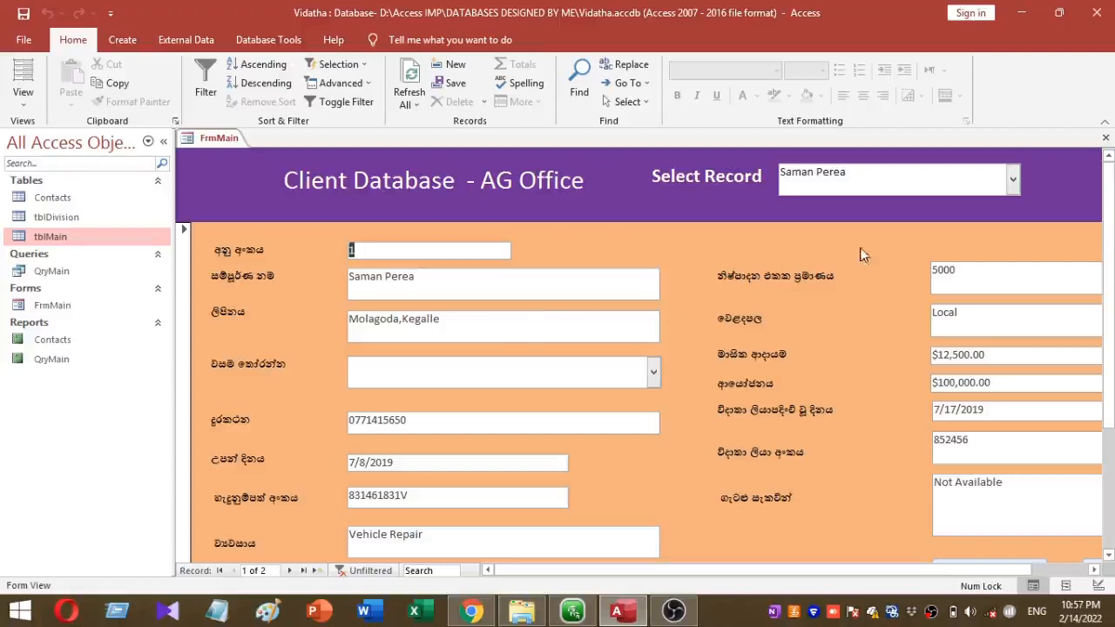